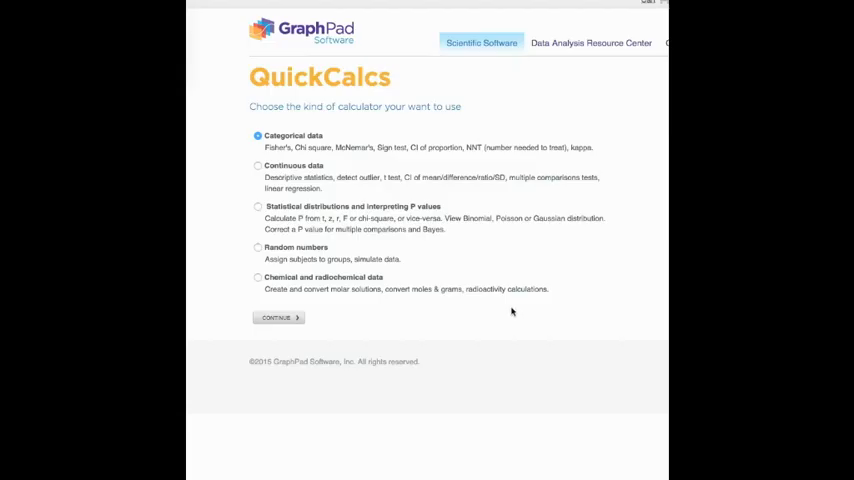
{"action": "mouse_move", "coordinate": [523, 306]}
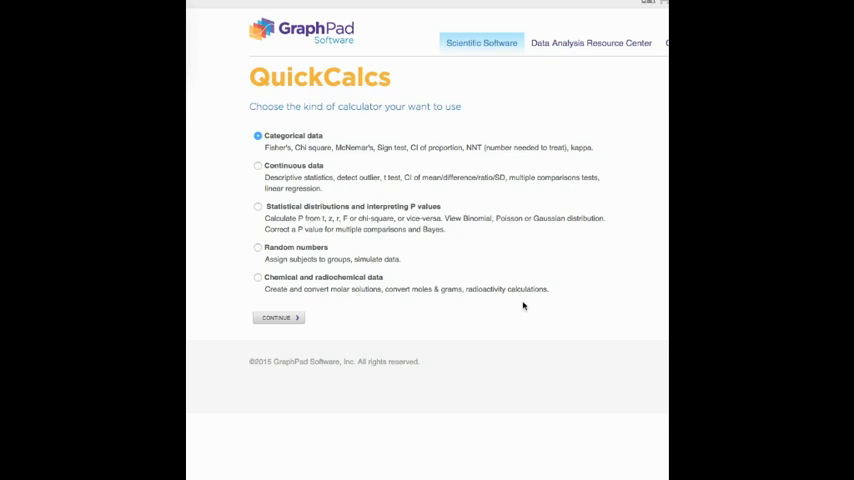
{"action": "mouse_move", "coordinate": [436, 294]}
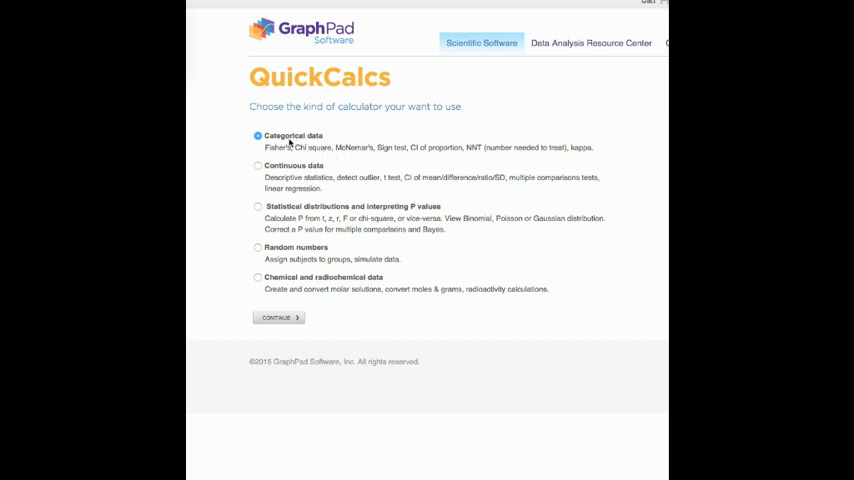
{"action": "mouse_move", "coordinate": [330, 137]}
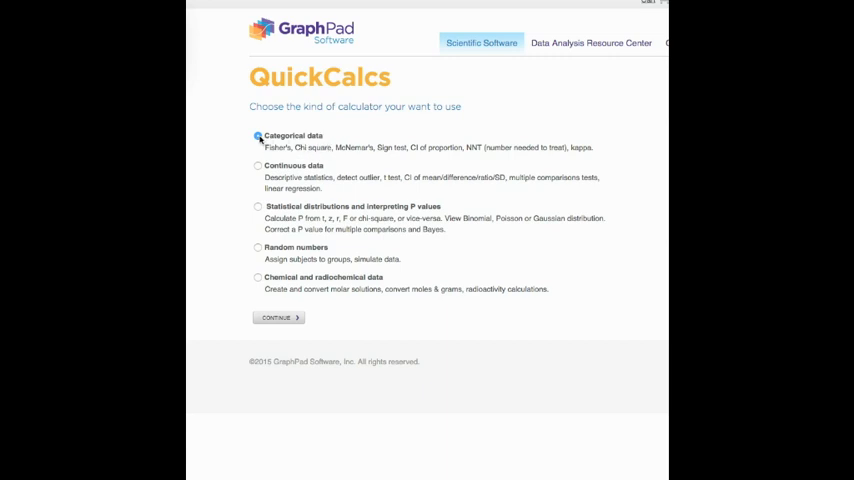
Step: Pick the categorical data calculators and select the chi-square observed-versus-expected test
{"action": "left_click", "coordinate": [258, 135]}
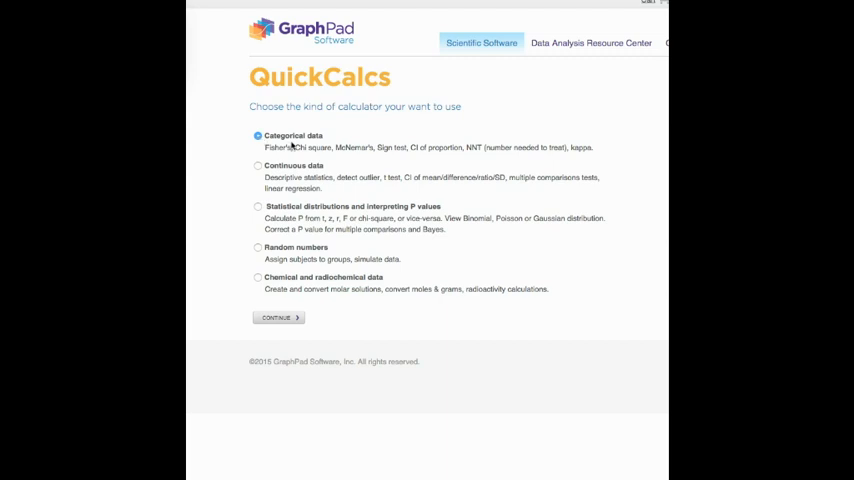
{"action": "mouse_move", "coordinate": [305, 150]}
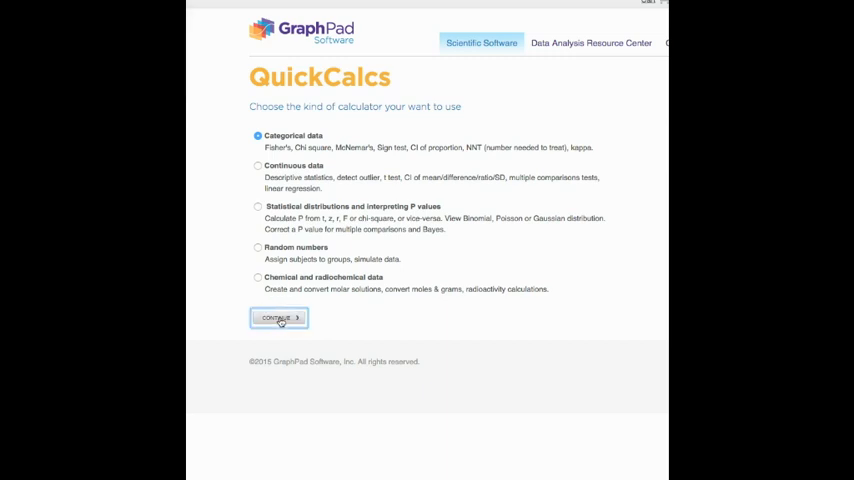
{"action": "left_click", "coordinate": [278, 318]}
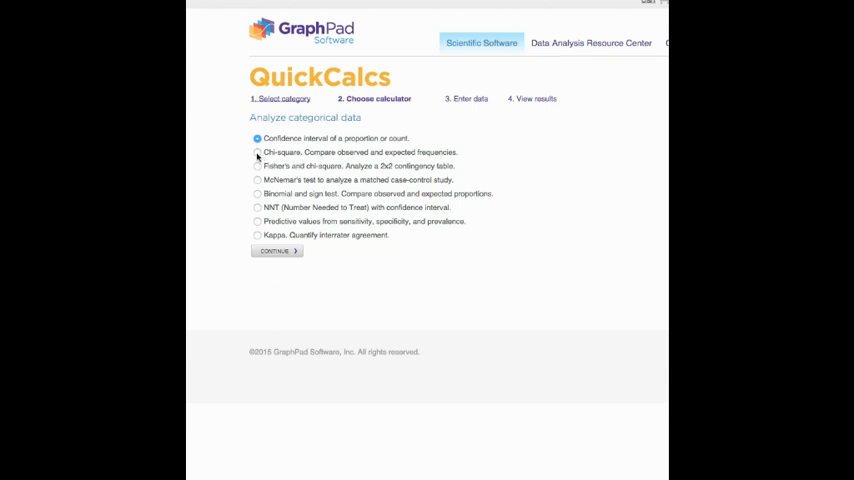
{"action": "left_click", "coordinate": [258, 152]}
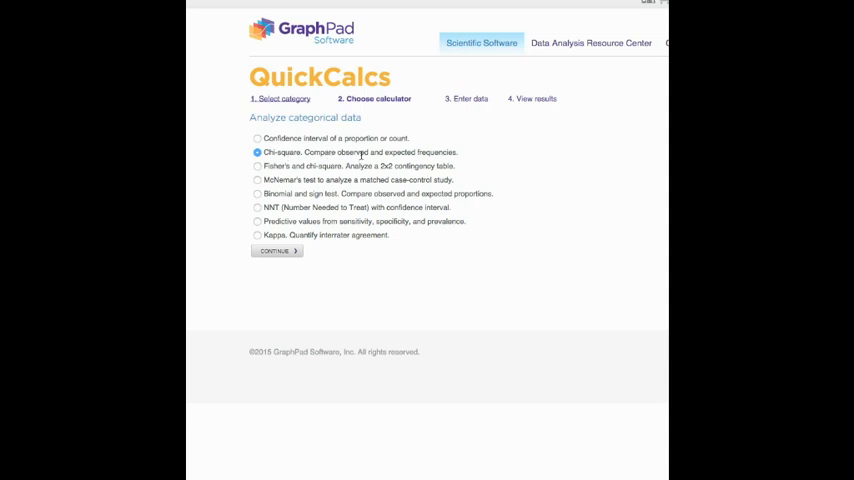
{"action": "mouse_move", "coordinate": [322, 311]}
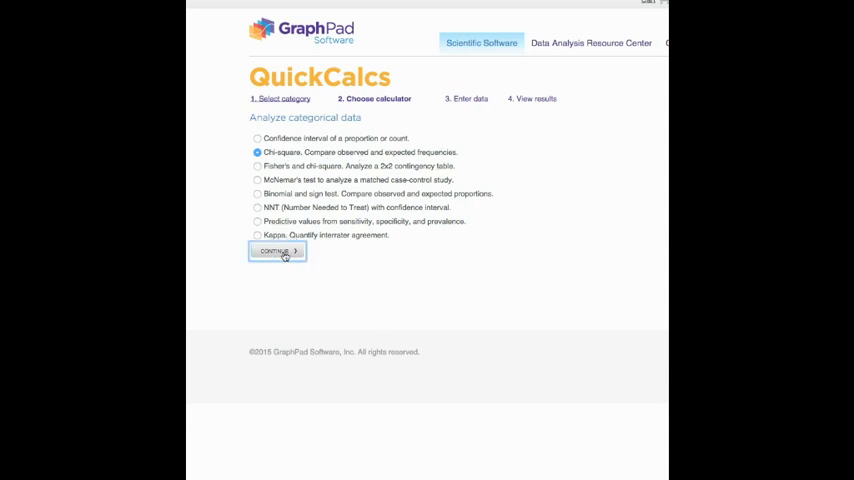
Step: Enter category names cats, dogs and snakes in rows 1–3 of the chi-square form
{"action": "left_click", "coordinate": [276, 251]}
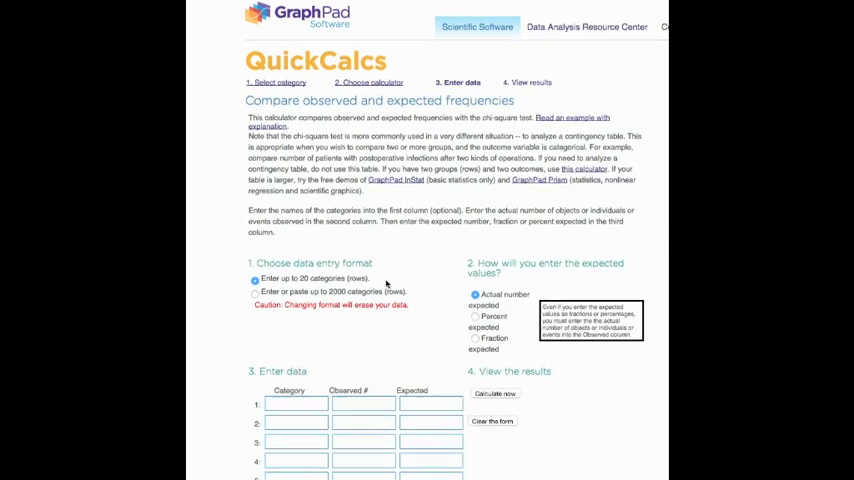
{"action": "scroll", "scroll_direction": "down", "scroll_amount": 3}
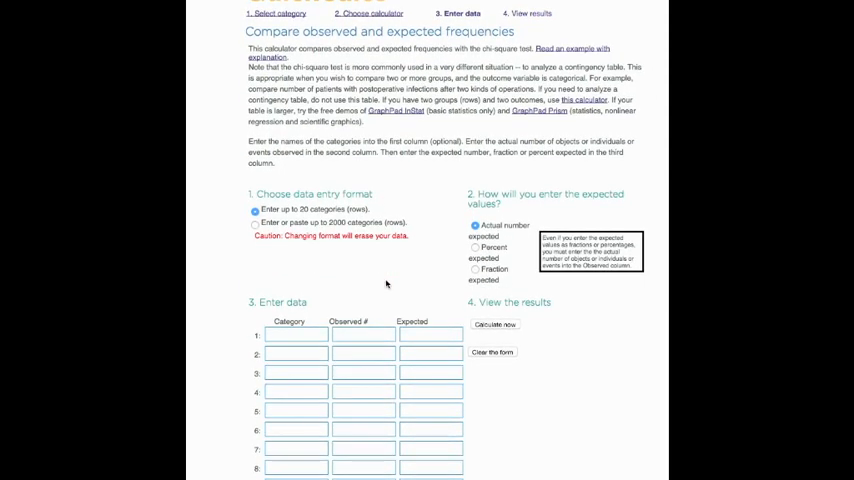
{"action": "scroll", "scroll_direction": "down", "scroll_amount": 3}
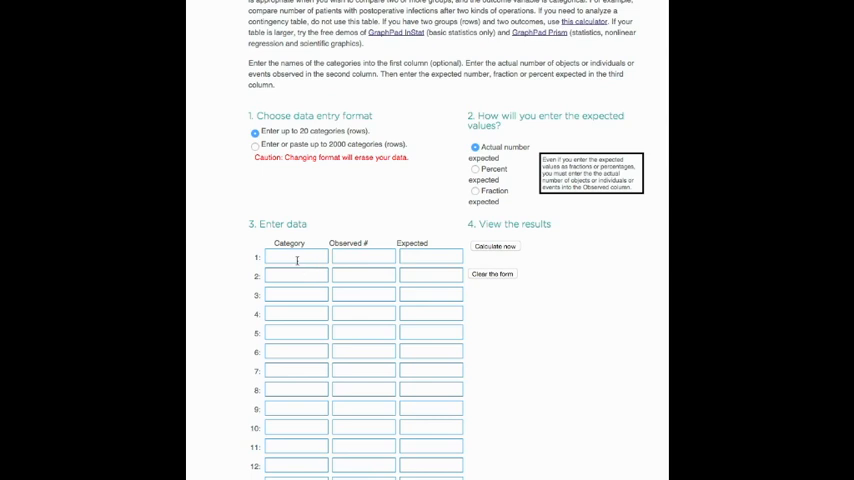
{"action": "left_click", "coordinate": [295, 257]}
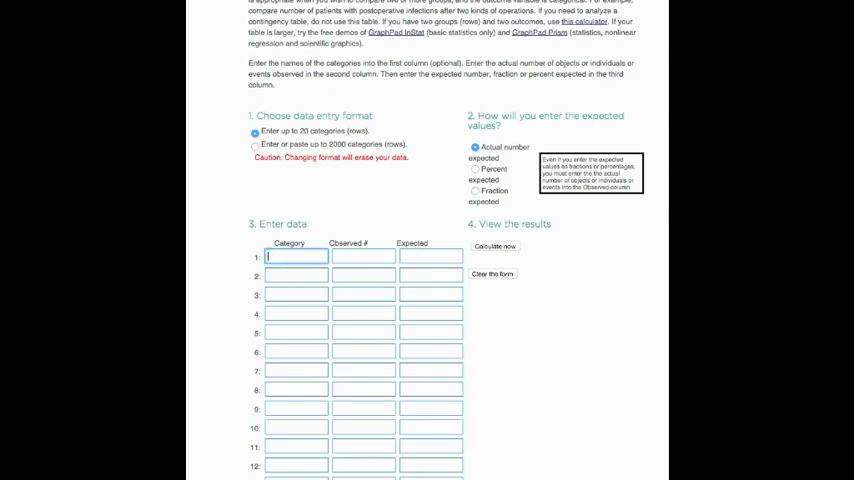
{"action": "type", "text": "cats"}
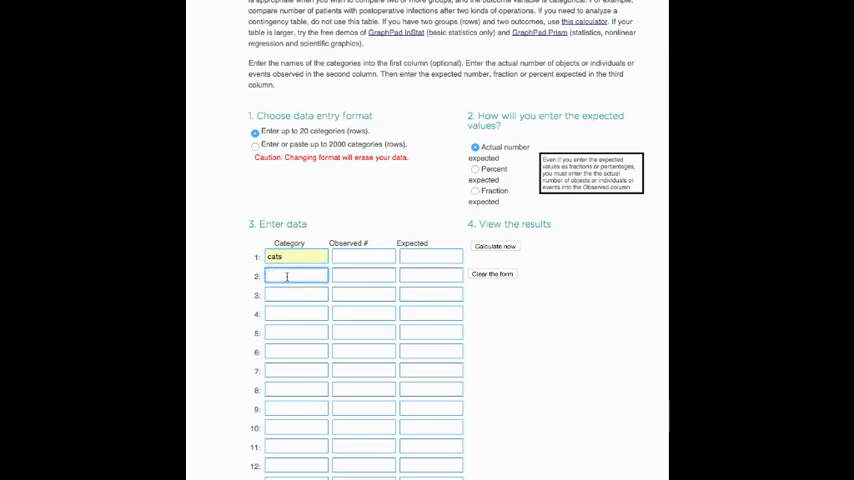
{"action": "type", "text": "dogs"}
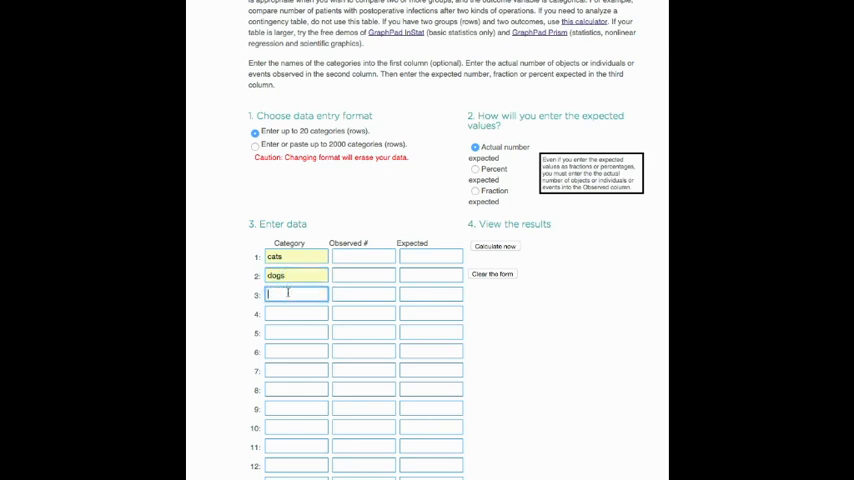
{"action": "type", "text": "snakes"}
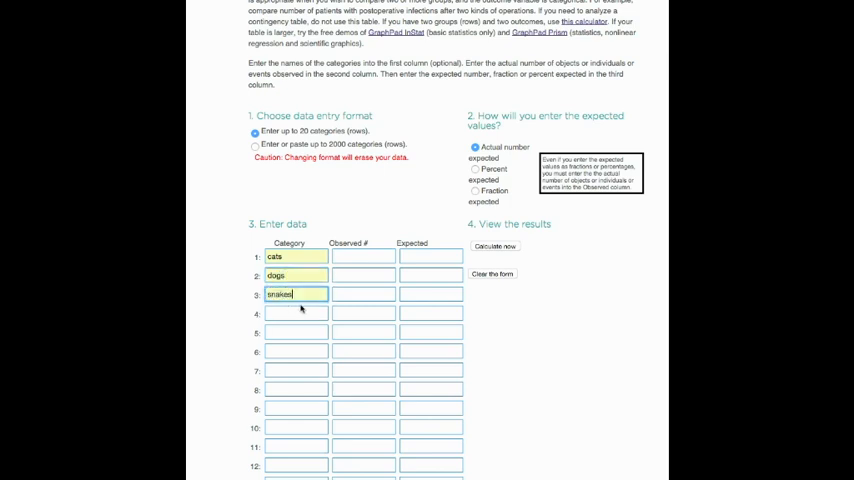
Step: Fill the Observed column with 20 for cats, 25 for dogs and 15 for snakes
{"action": "left_click", "coordinate": [363, 256]}
{"action": "type", "text": "20"}
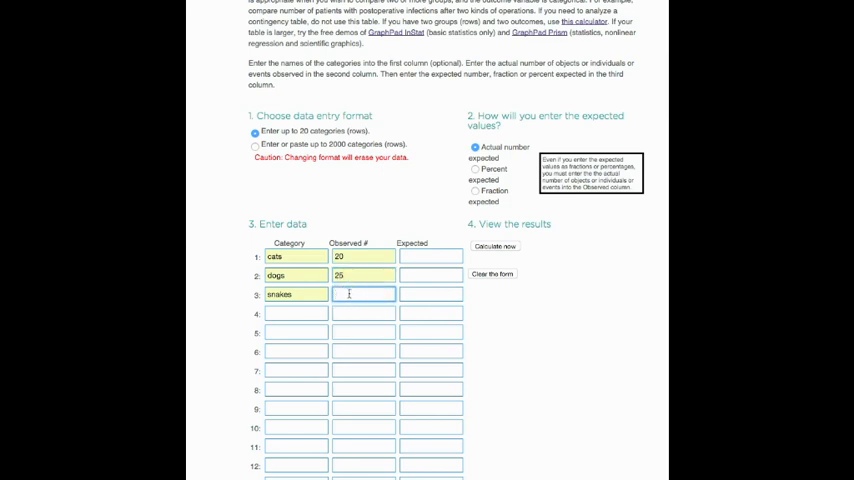
{"action": "type", "text": "15"}
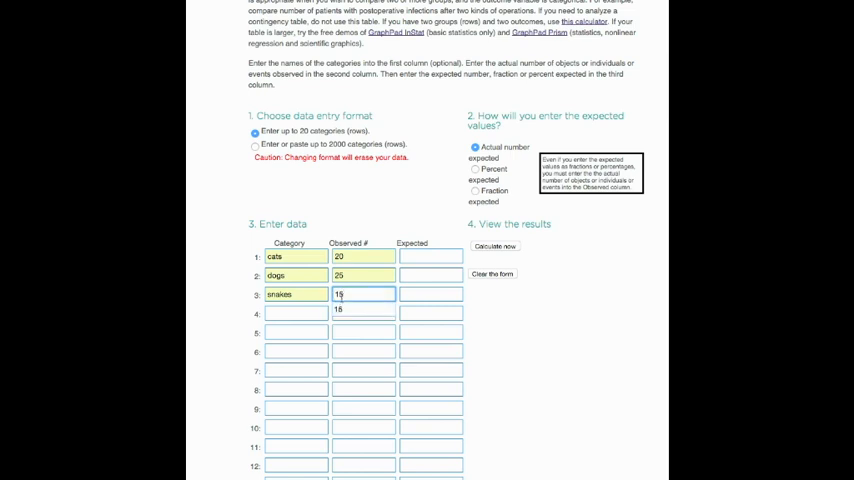
{"action": "left_click", "coordinate": [495, 246]}
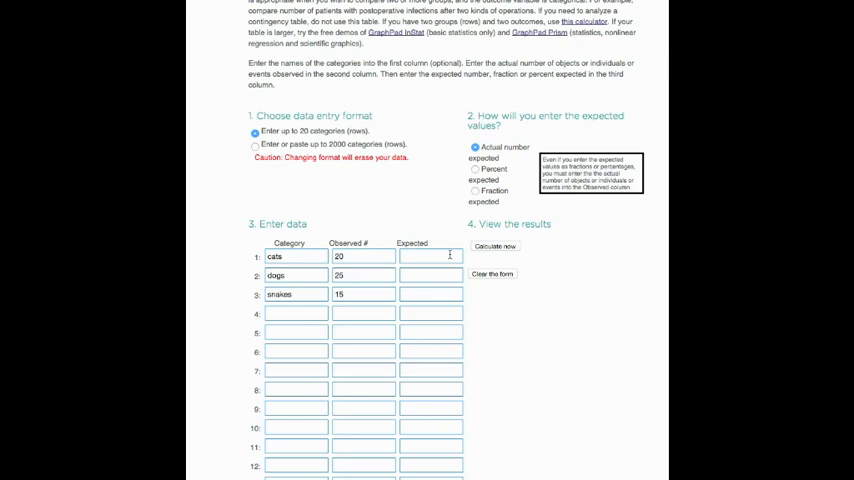
{"action": "mouse_move", "coordinate": [465, 256]}
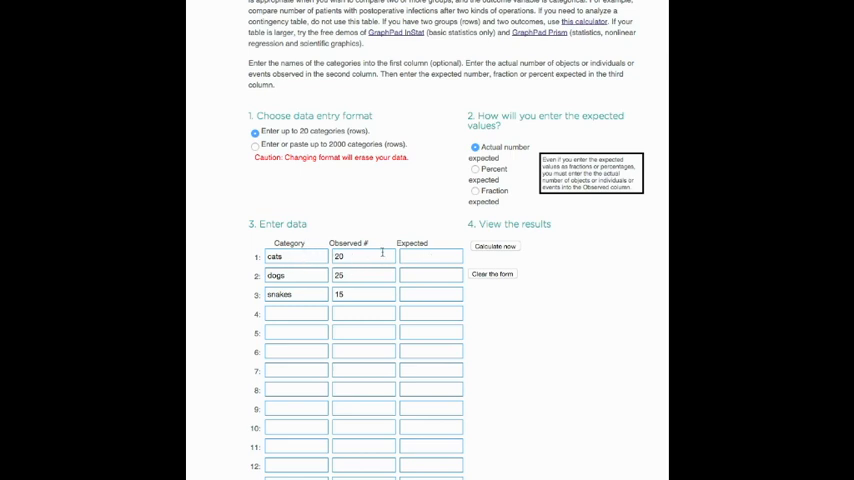
Step: Enter 20 as the expected count in rows 1, 2 and 3
{"action": "left_click", "coordinate": [430, 256]}
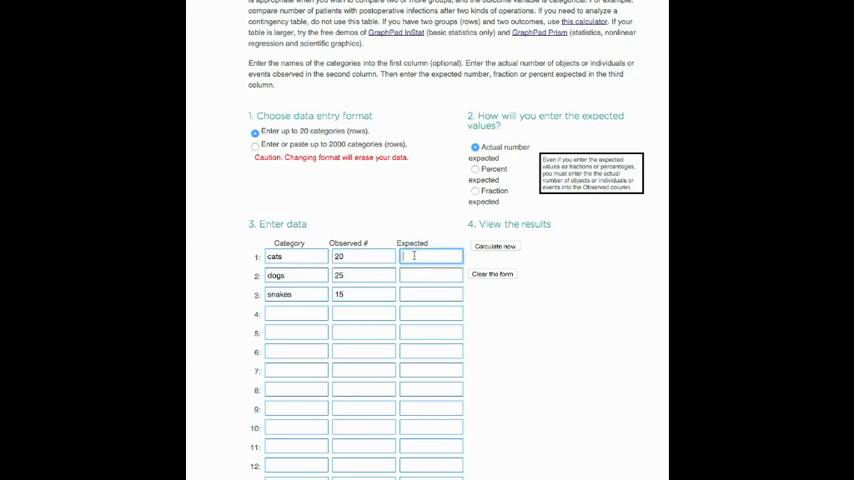
{"action": "type", "text": "20"}
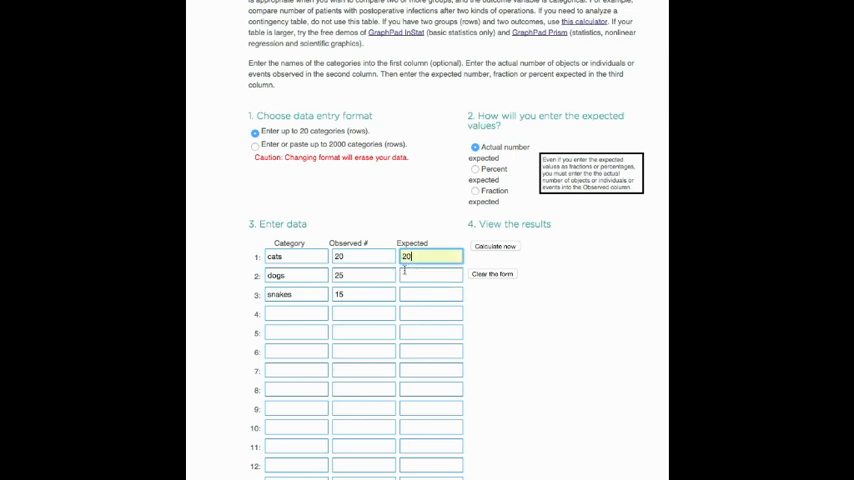
{"action": "type", "text": "20"}
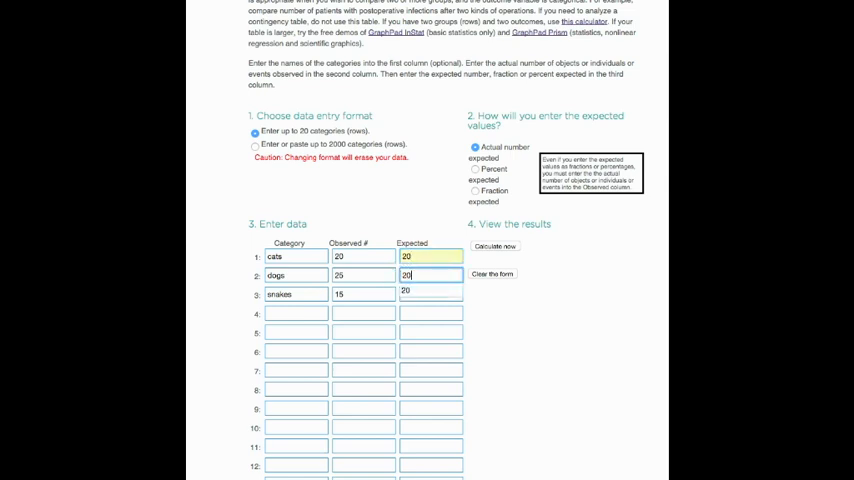
{"action": "left_click", "coordinate": [430, 290]}
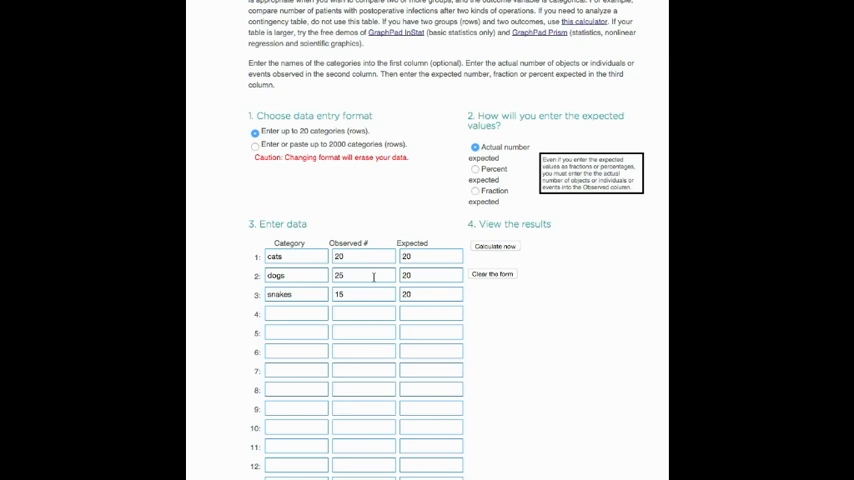
{"action": "mouse_move", "coordinate": [436, 308]}
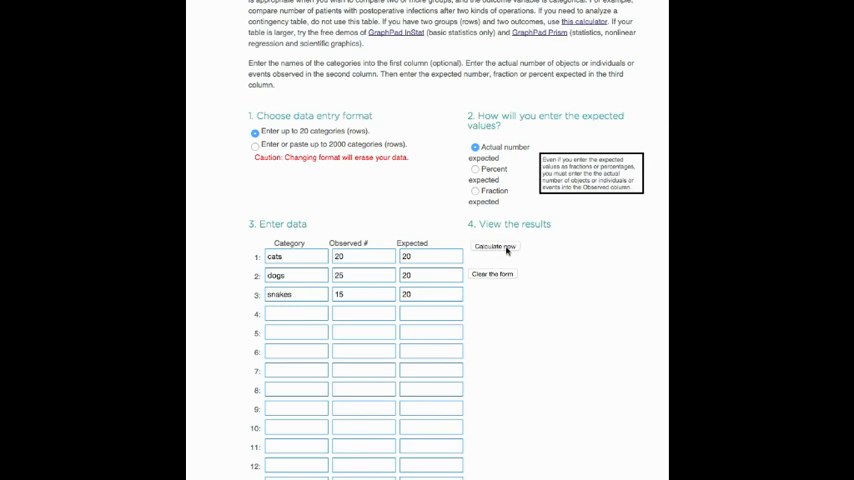
{"action": "left_click", "coordinate": [495, 246]}
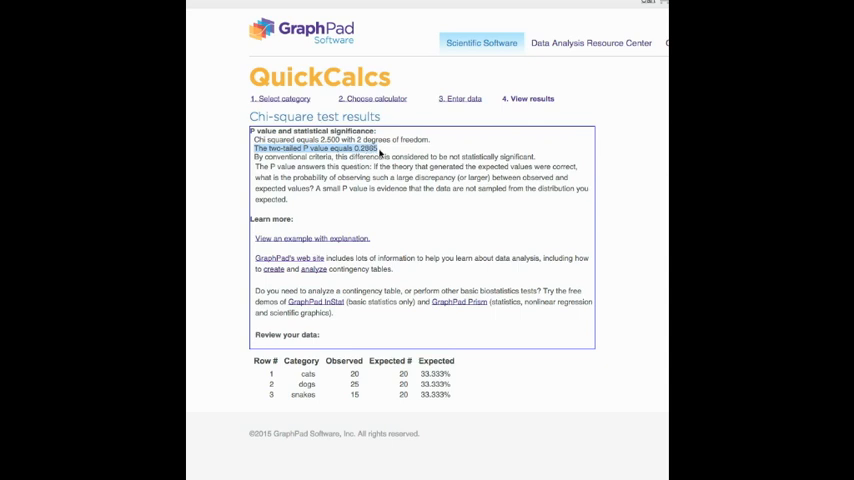
{"action": "mouse_move", "coordinate": [404, 225]}
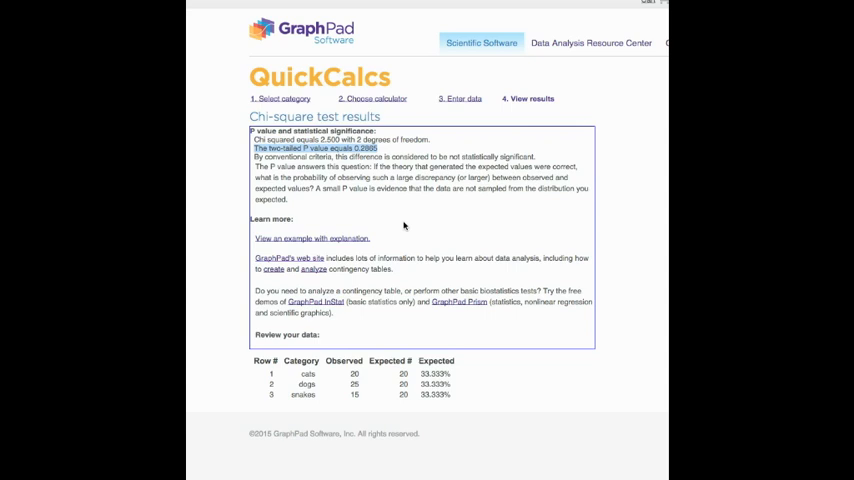
{"action": "mouse_move", "coordinate": [408, 223]}
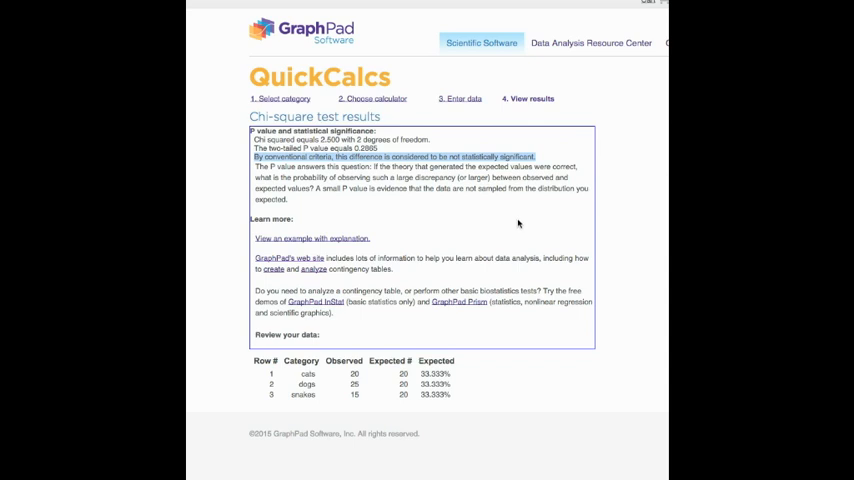
{"action": "mouse_move", "coordinate": [516, 218]}
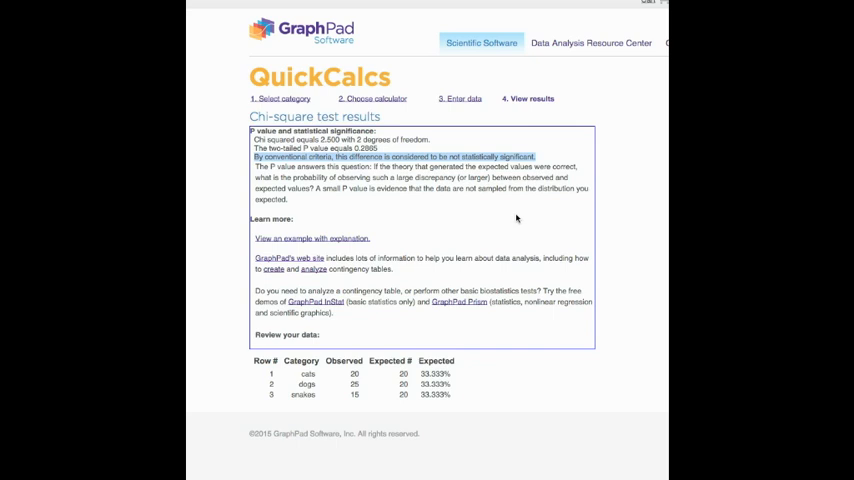
{"action": "mouse_move", "coordinate": [447, 230]}
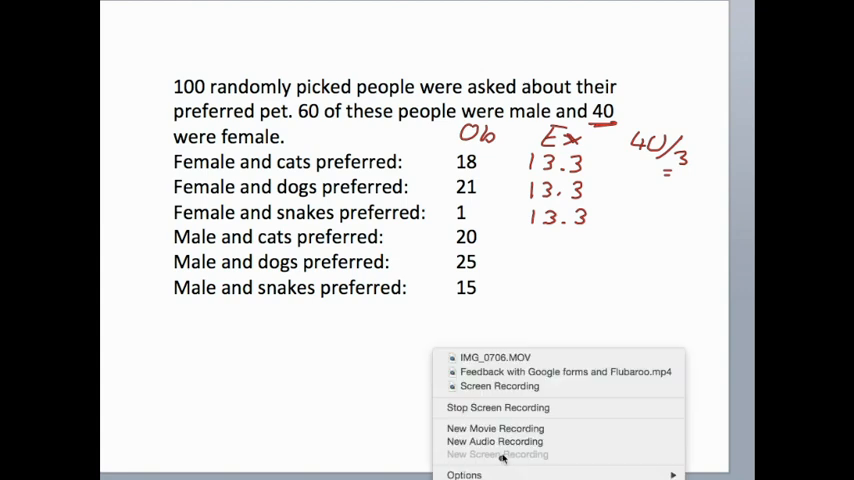
{"action": "mouse_move", "coordinate": [517, 407]}
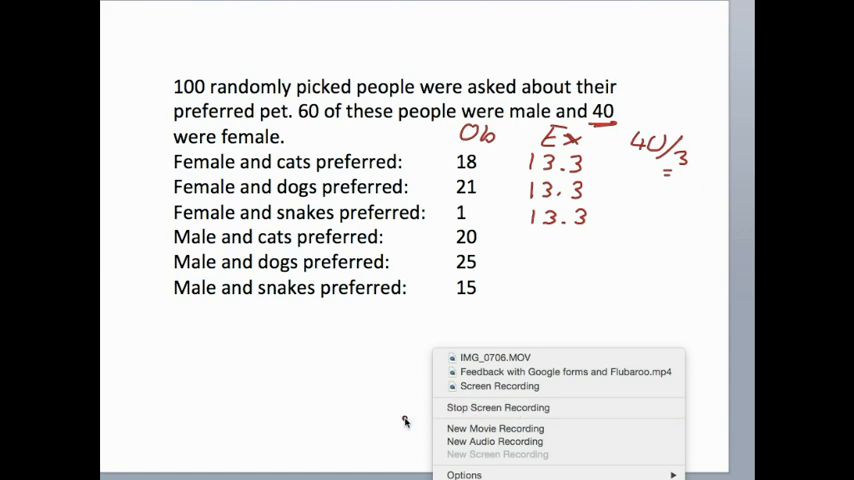
{"action": "mouse_move", "coordinate": [497, 407]}
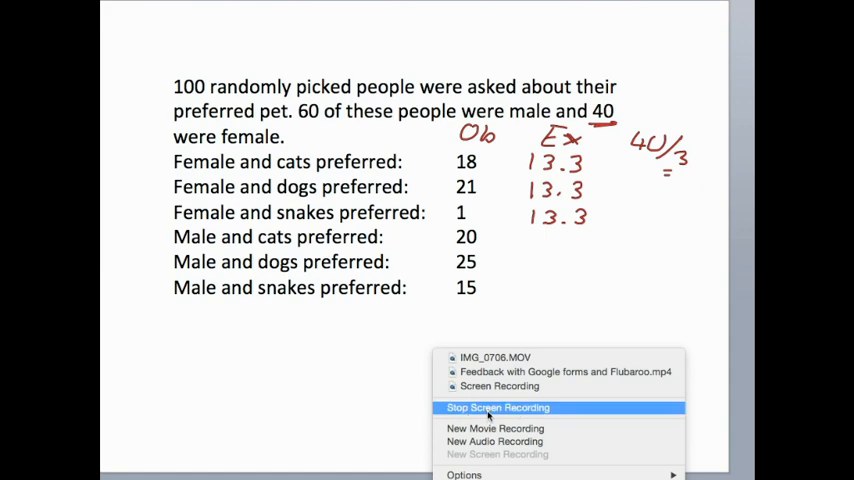
Step: Finish entering female data: observed 18, 21, 1 against expected 13.3, 13.3, 13.4
{"action": "left_click", "coordinate": [497, 407]}
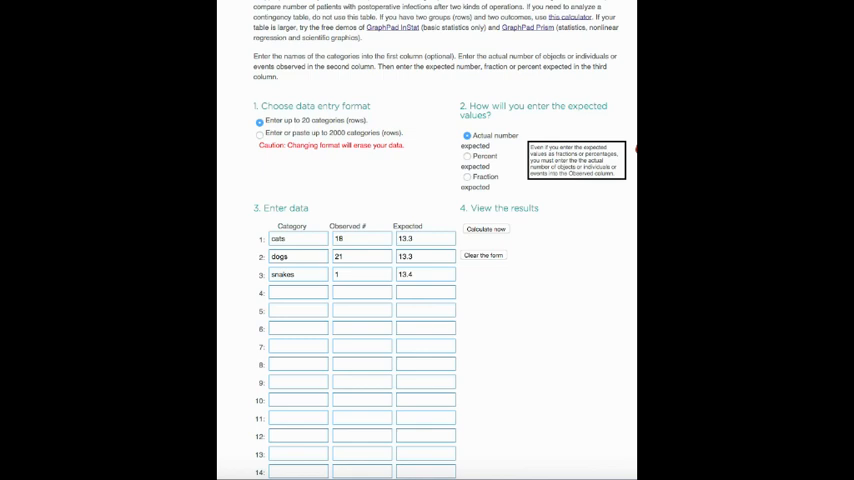
{"action": "mouse_move", "coordinate": [625, 305]}
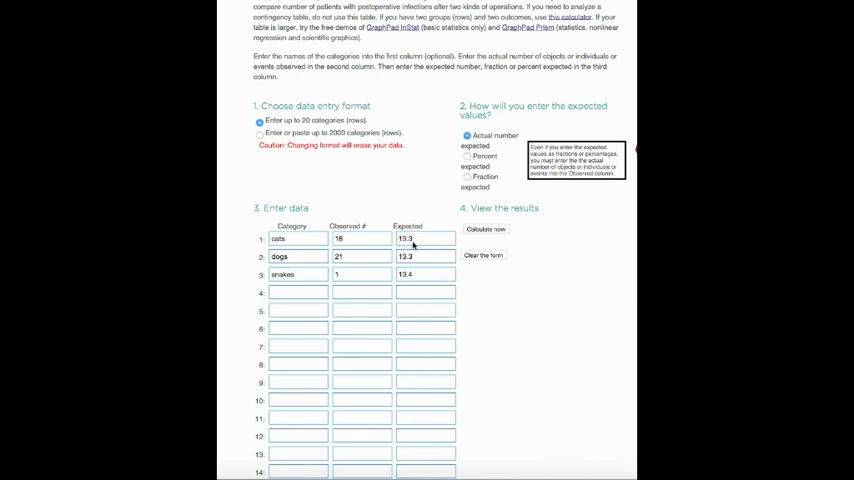
{"action": "mouse_move", "coordinate": [410, 278]}
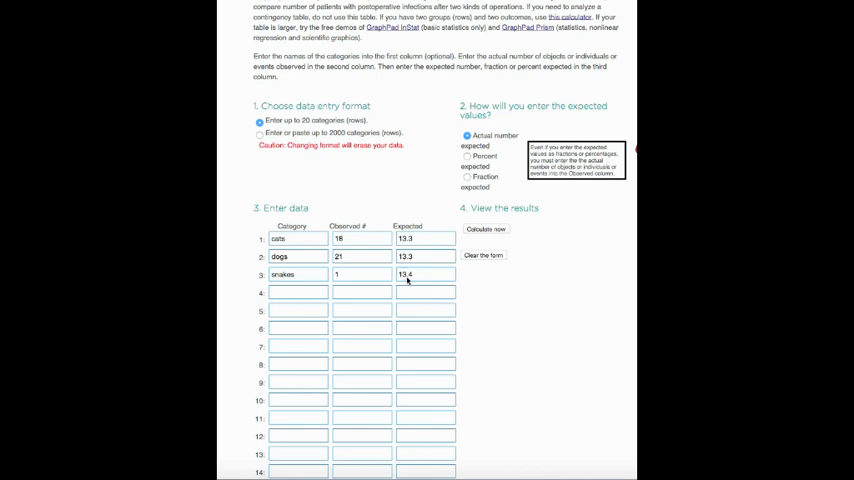
{"action": "mouse_move", "coordinate": [415, 280]}
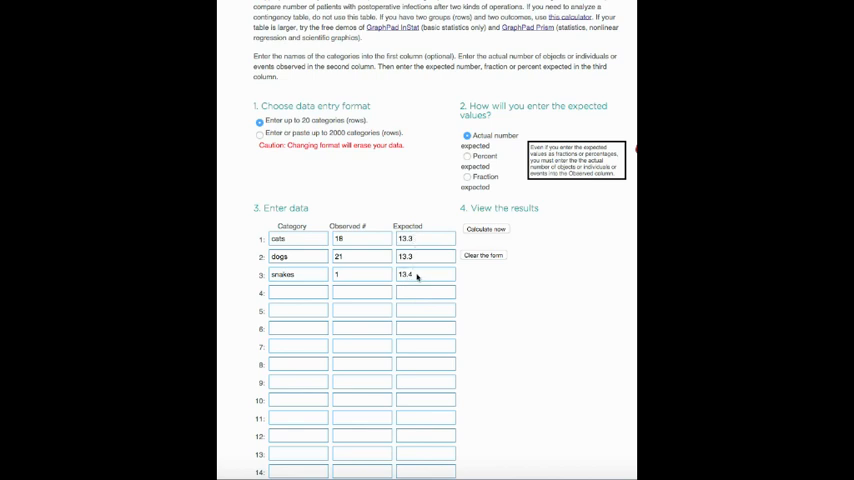
{"action": "mouse_move", "coordinate": [417, 278]}
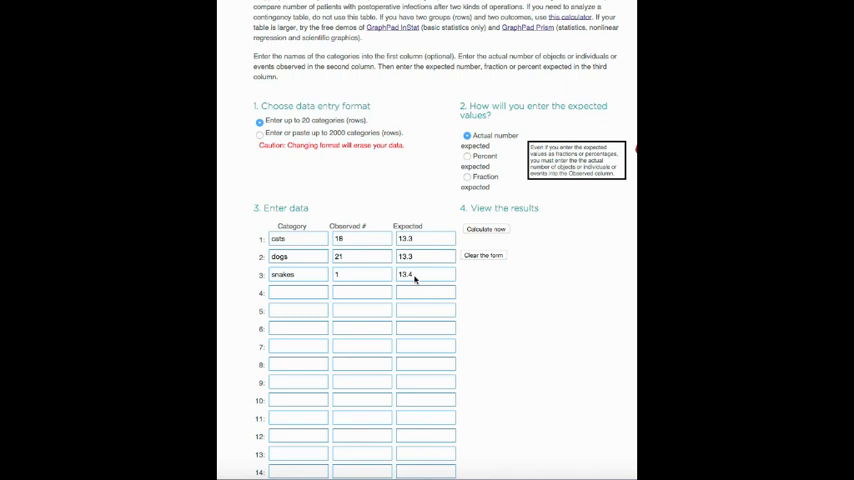
{"action": "mouse_move", "coordinate": [576, 313]}
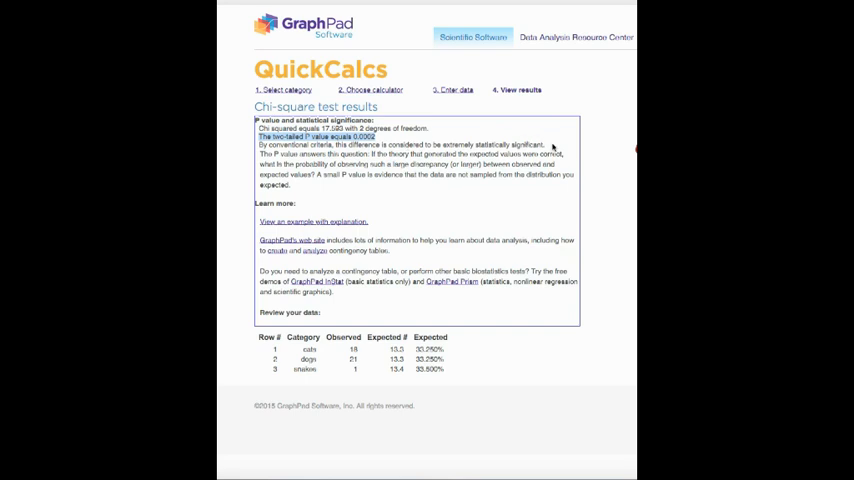
{"action": "mouse_move", "coordinate": [549, 148]}
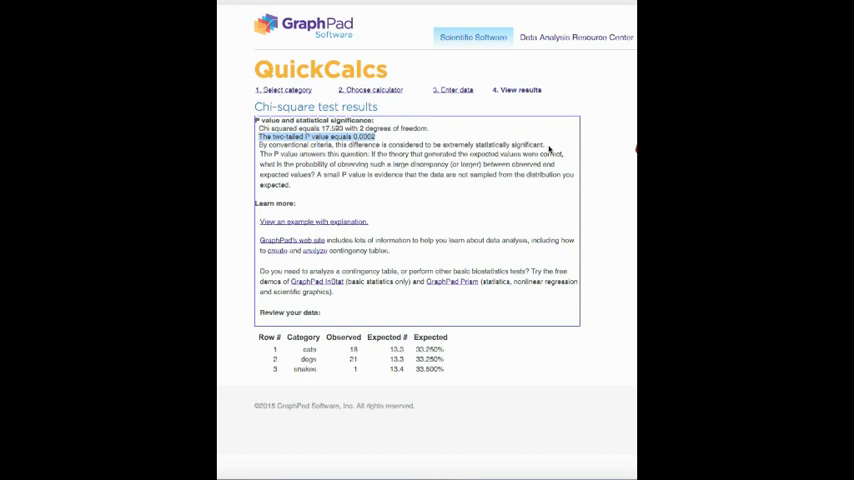
{"action": "mouse_move", "coordinate": [626, 400]}
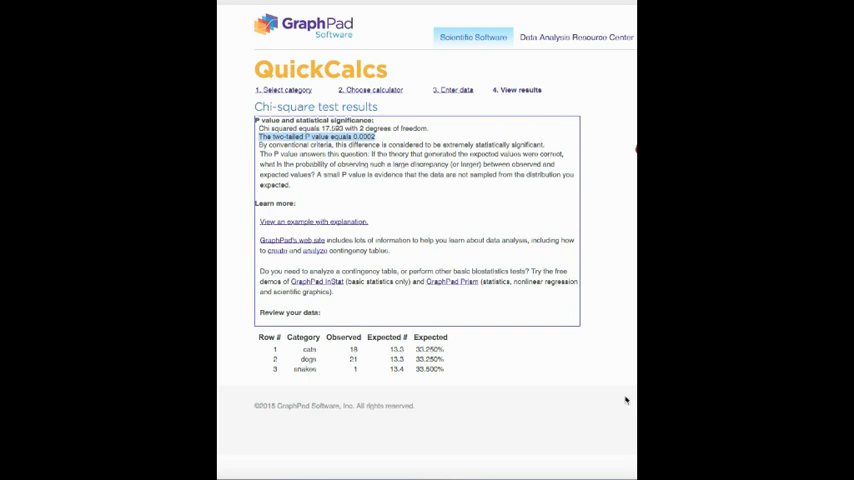
{"action": "mouse_move", "coordinate": [484, 422]}
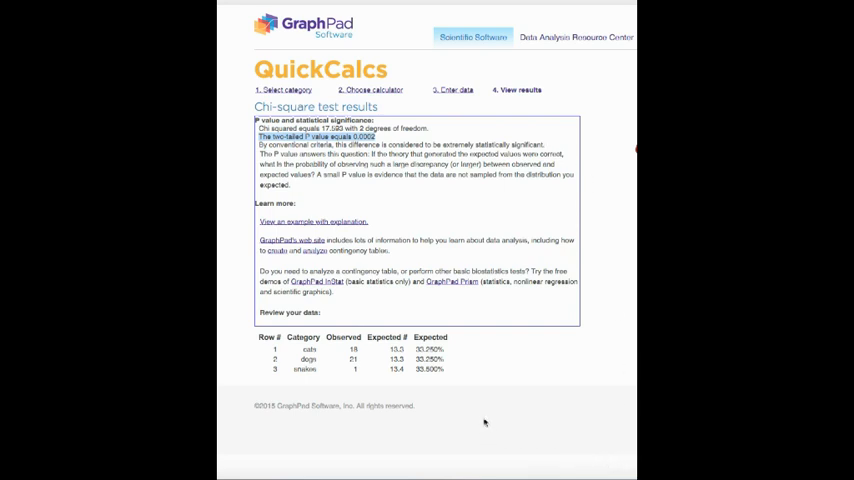
{"action": "mouse_move", "coordinate": [492, 402]}
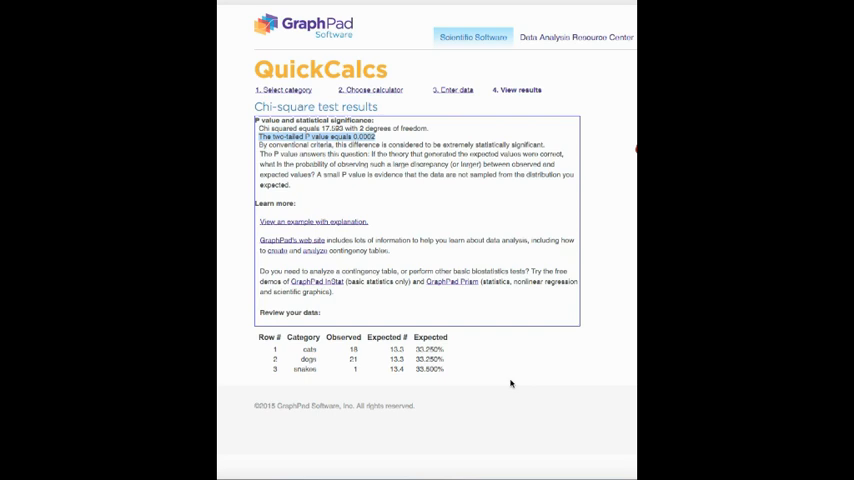
{"action": "mouse_move", "coordinate": [512, 384]}
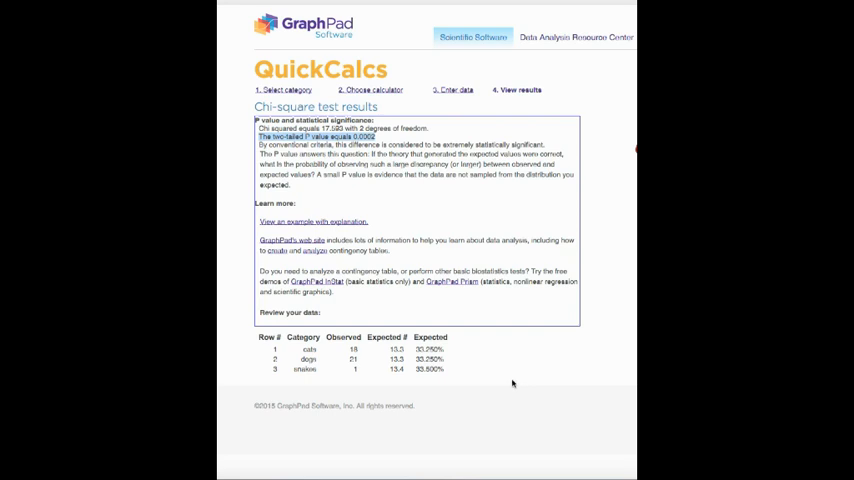
{"action": "mouse_move", "coordinate": [516, 364]}
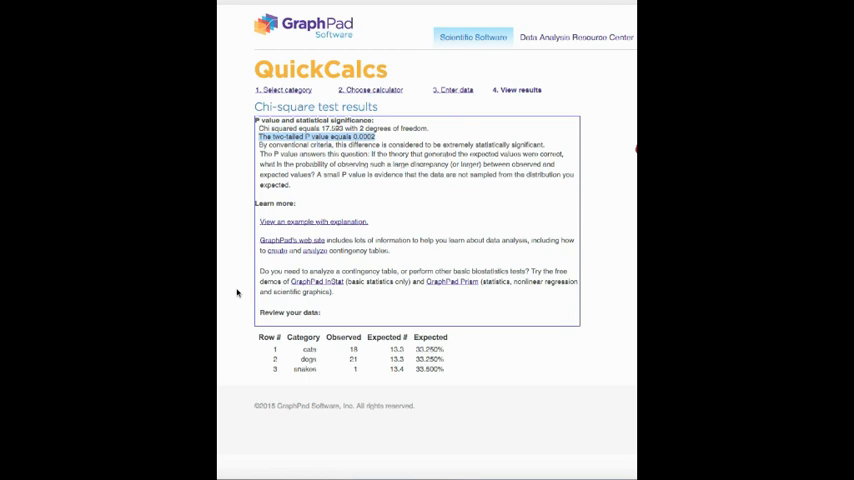
{"action": "mouse_move", "coordinate": [259, 296]}
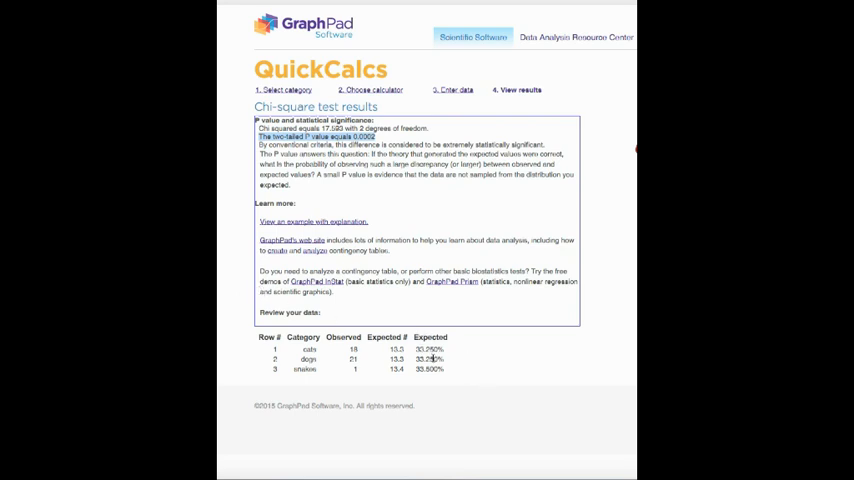
{"action": "mouse_move", "coordinate": [560, 347]}
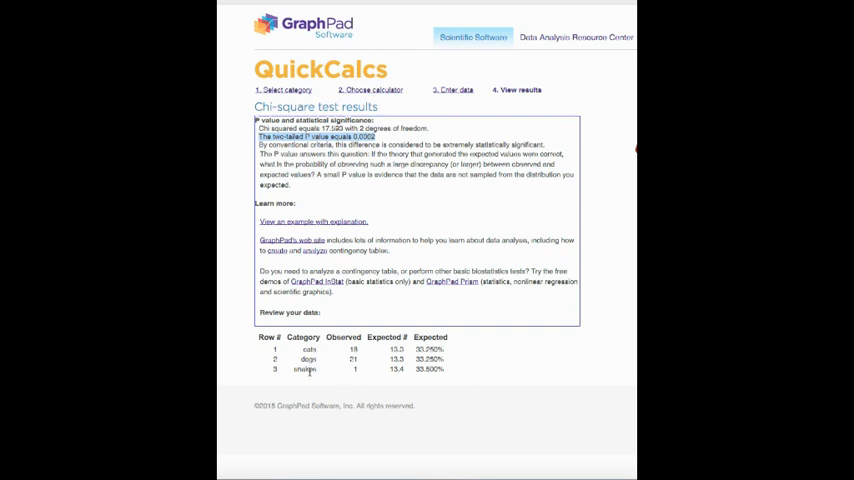
{"action": "mouse_move", "coordinate": [616, 365]}
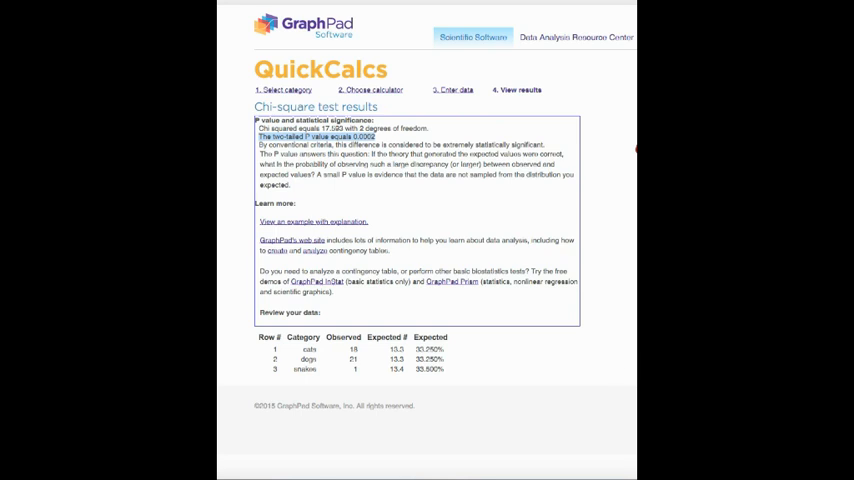
{"action": "mouse_move", "coordinate": [603, 396]}
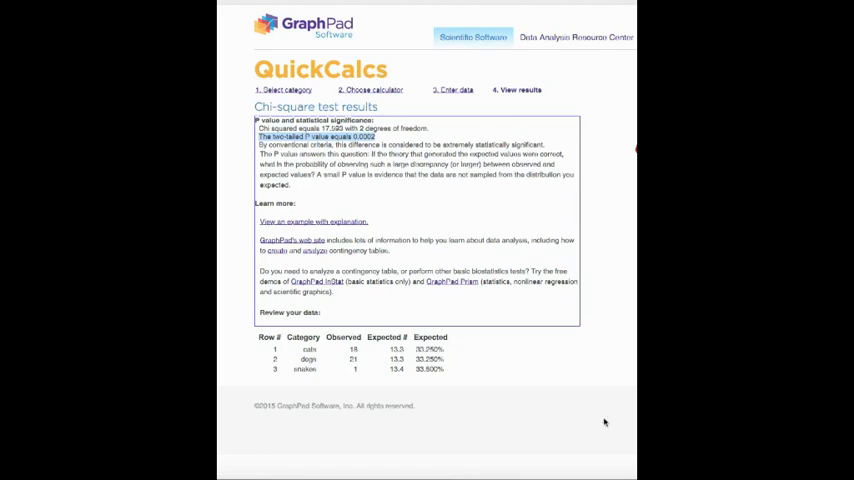
{"action": "mouse_move", "coordinate": [555, 424]}
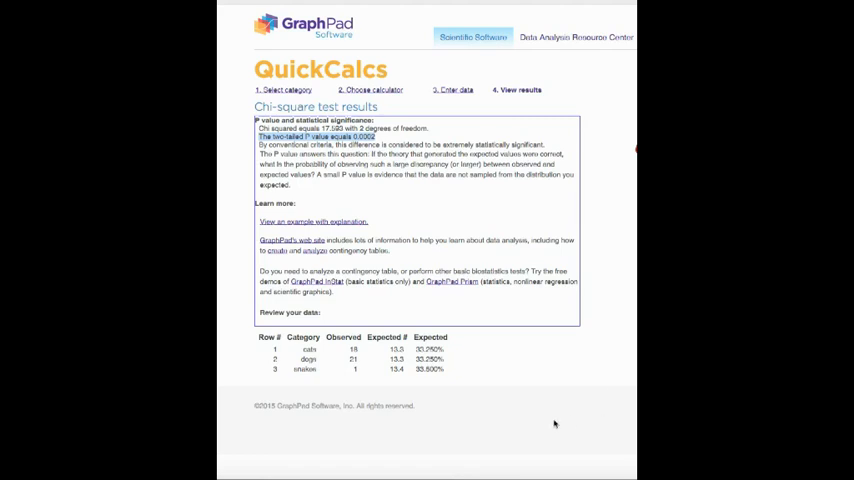